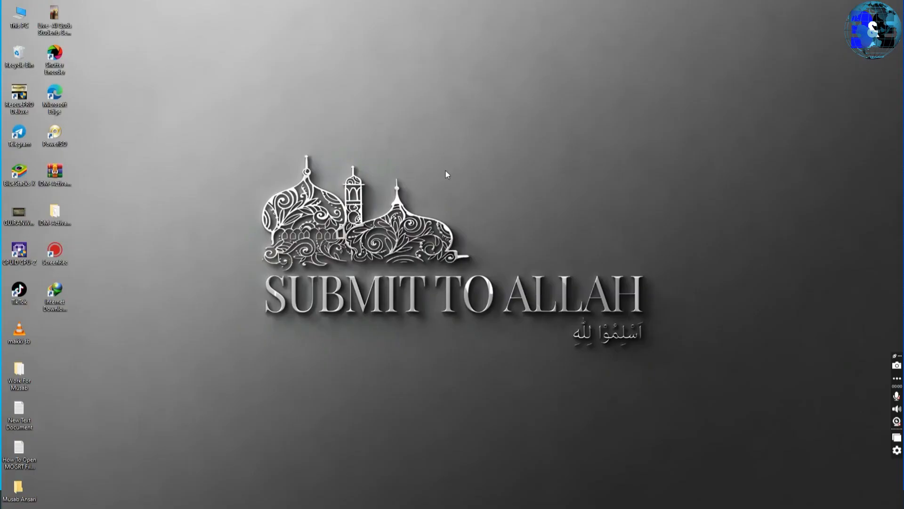
- Refresh the desktop from its right-click options
right_click(445, 174)
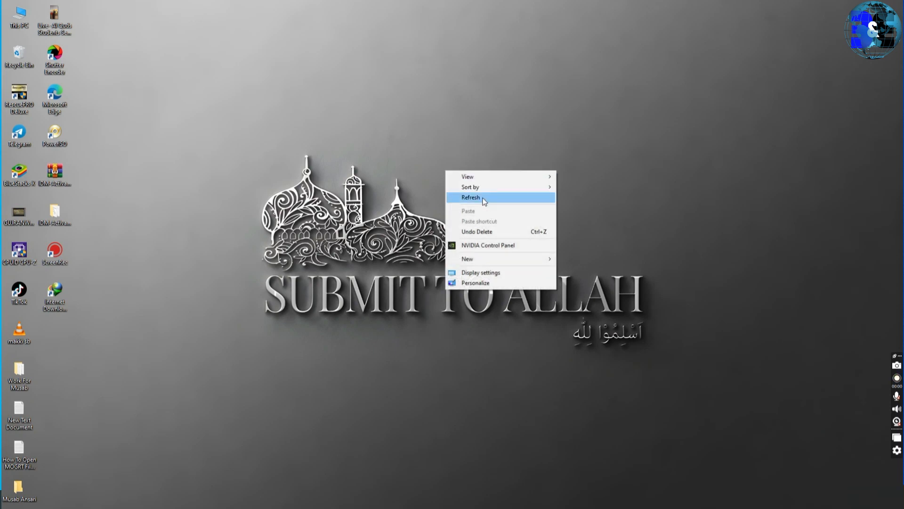
right_click(513, 225)
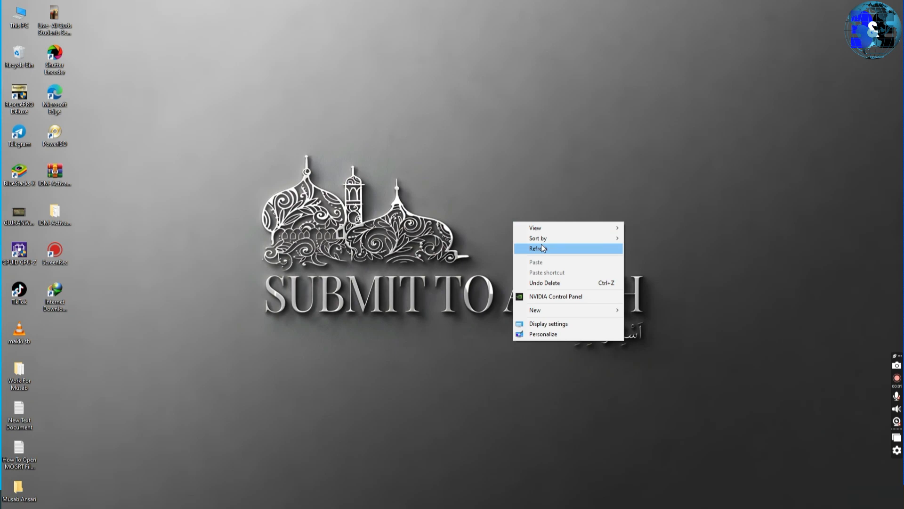
click(537, 247)
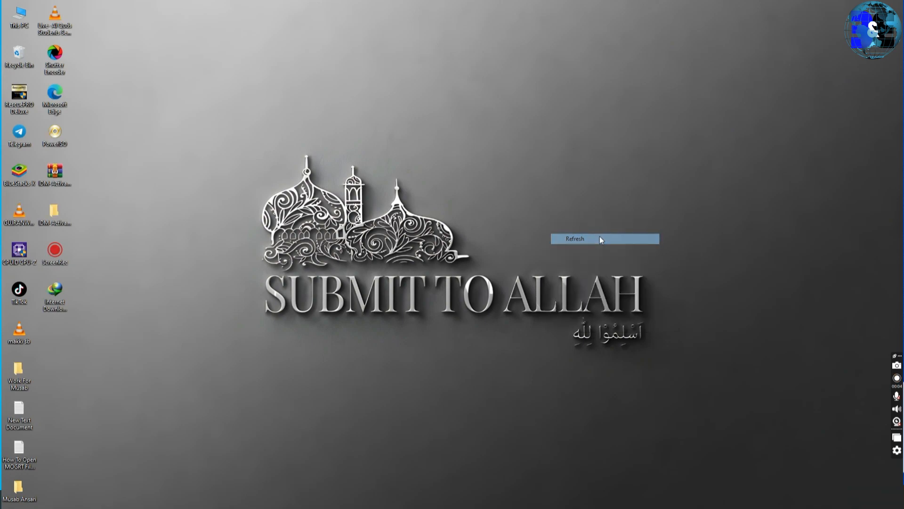
right_click(603, 239)
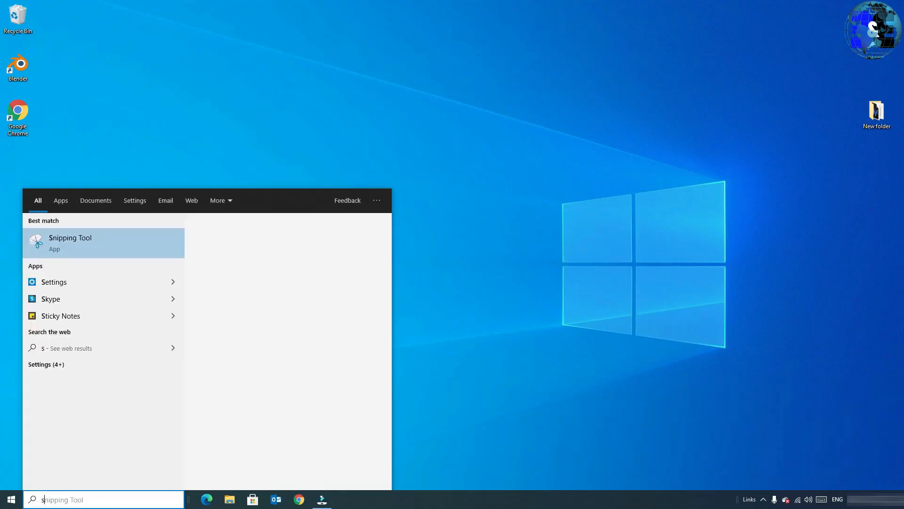
- Search for 'settings' in the taskbar and launch the Settings app
text(settings)
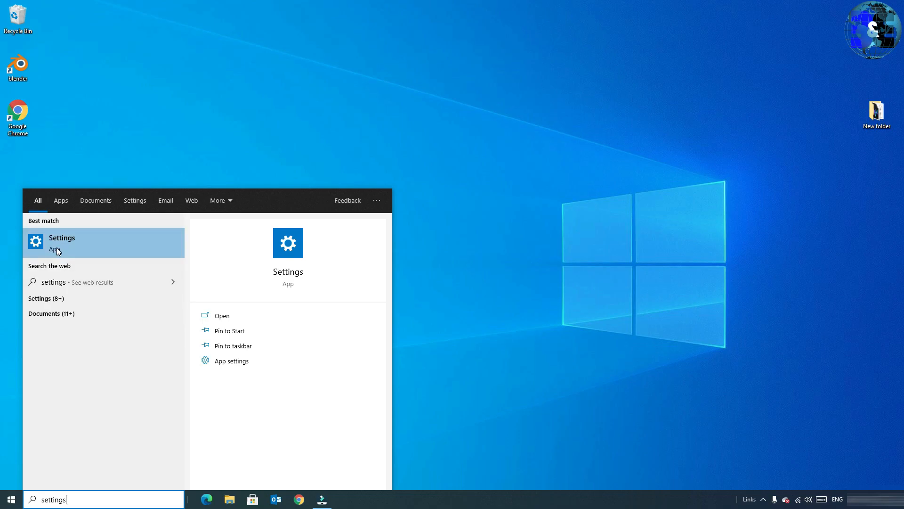
click(62, 242)
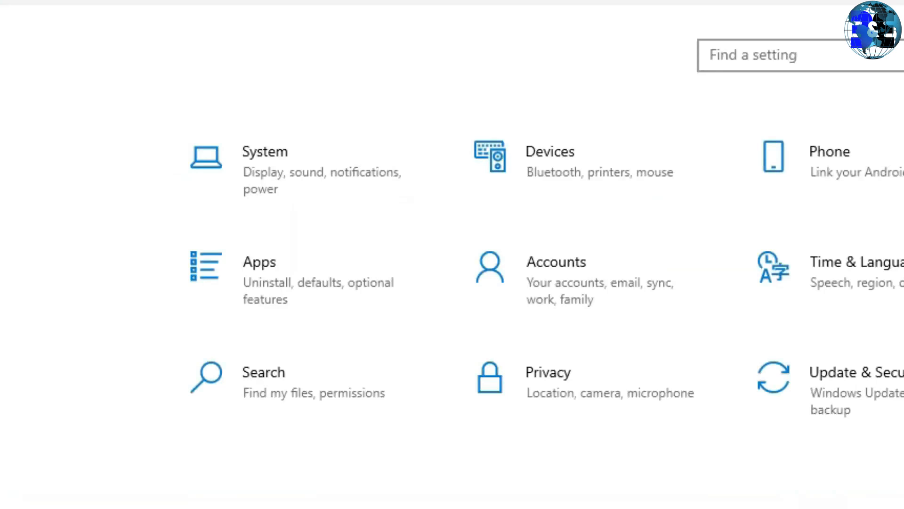
mouse_move(356, 190)
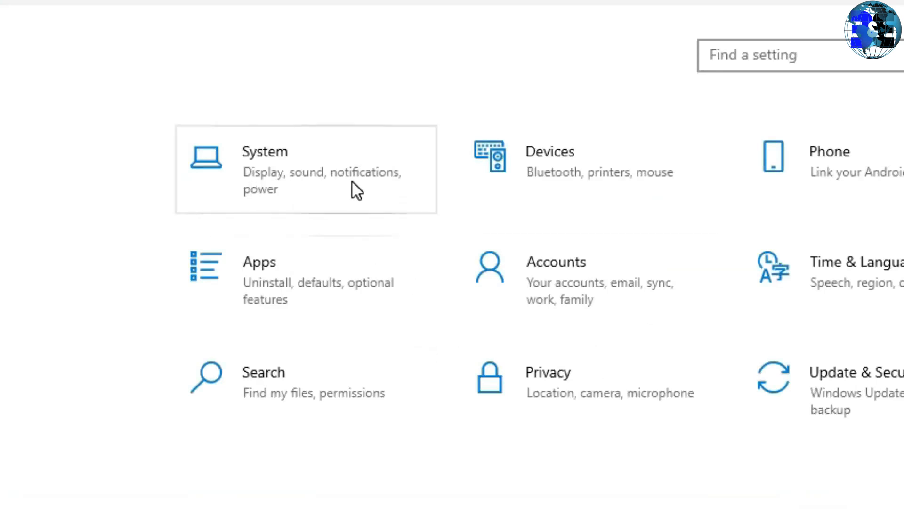
mouse_move(274, 187)
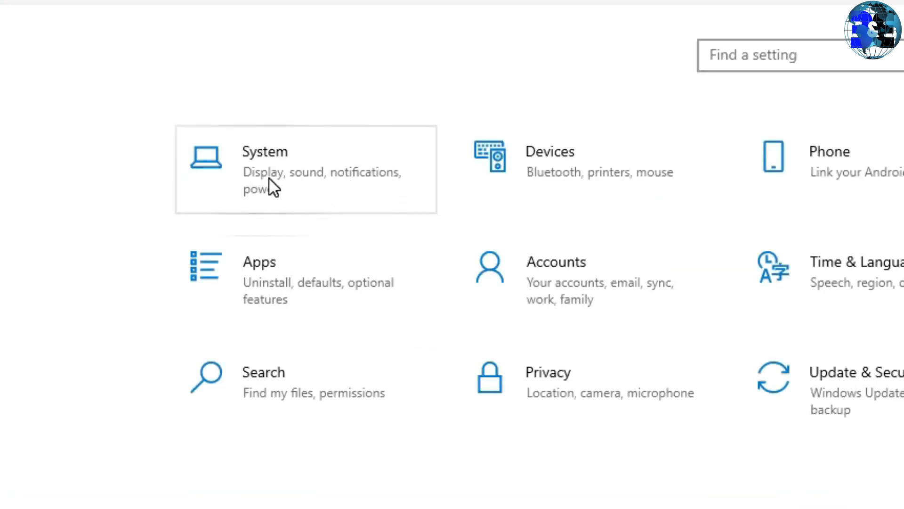
- Go to System Display settings and bring the Multiple displays section into view
click(264, 150)
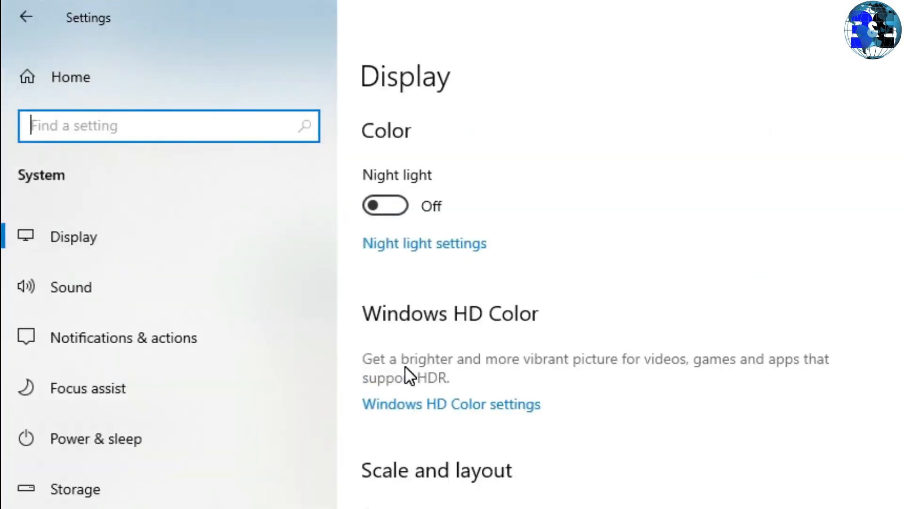
mouse_move(61, 263)
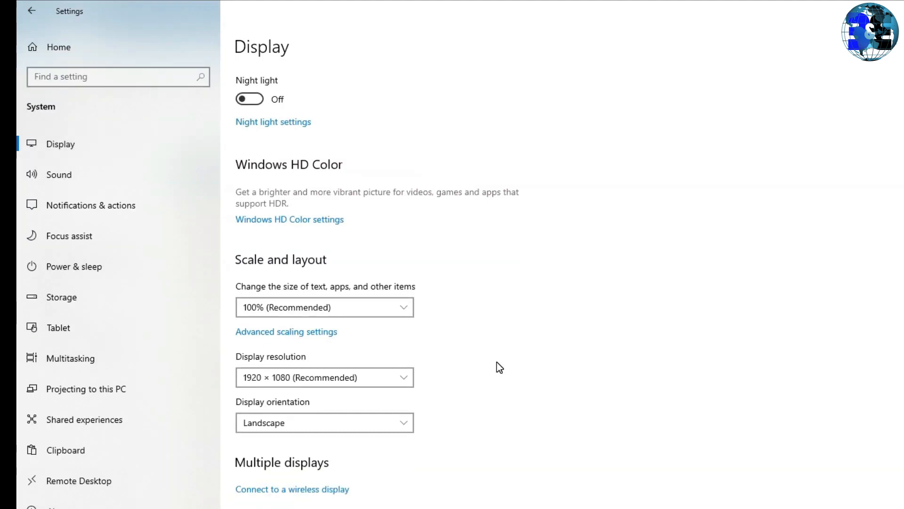
scroll(down, 3)
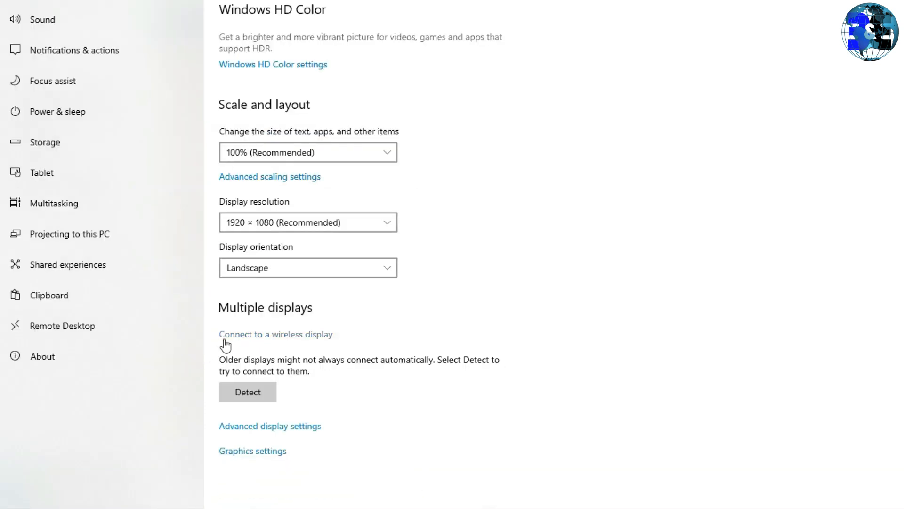
mouse_move(233, 323)
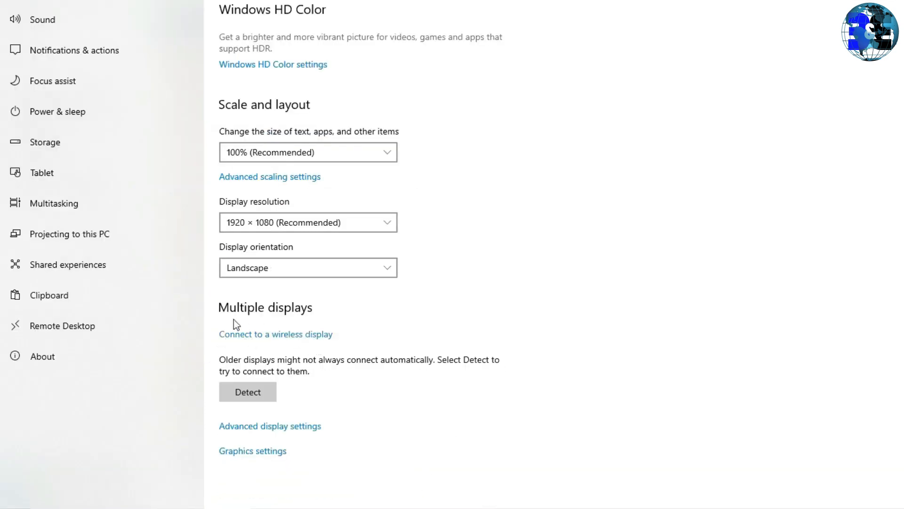
mouse_move(325, 320)
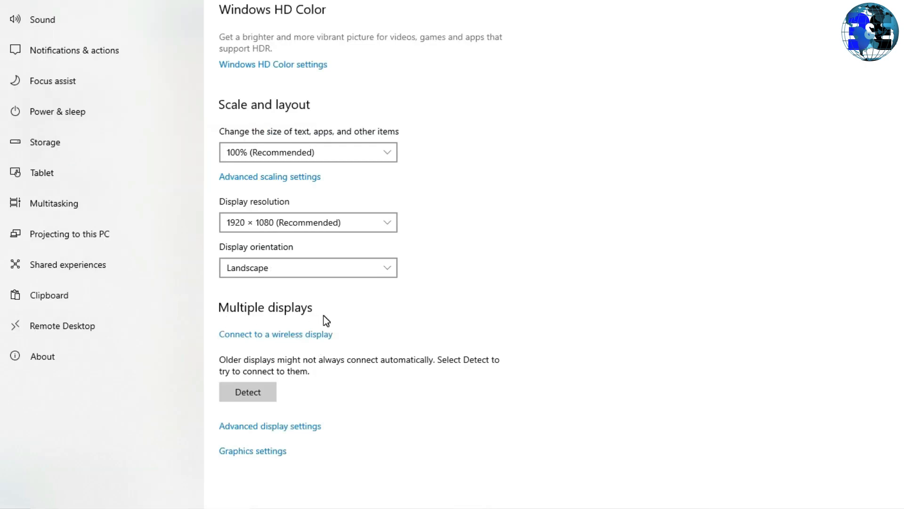
mouse_move(302, 340)
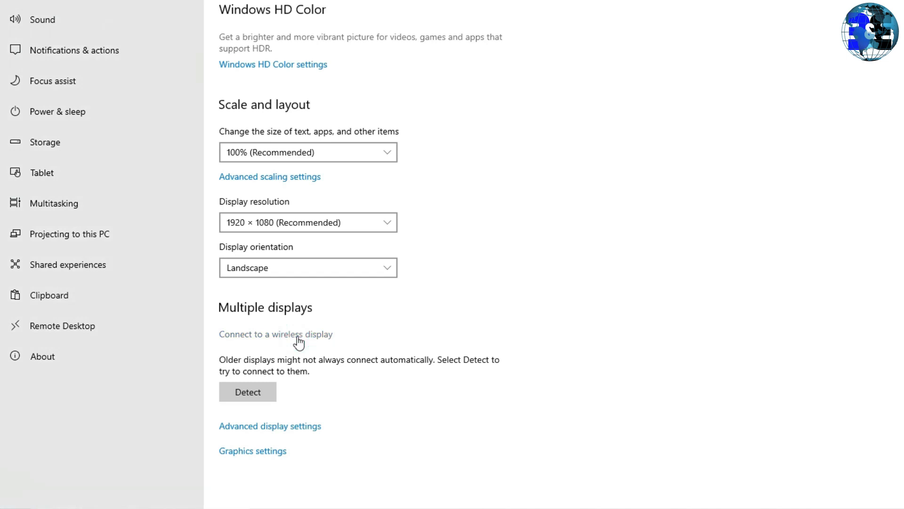
- Run a wireless display search, dismiss it, then try Detect under Multiple displays
click(276, 334)
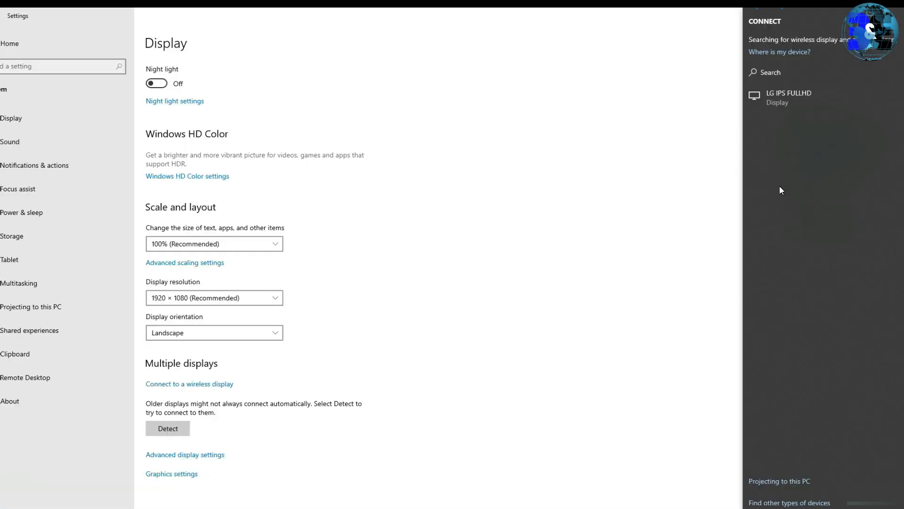
mouse_move(774, 143)
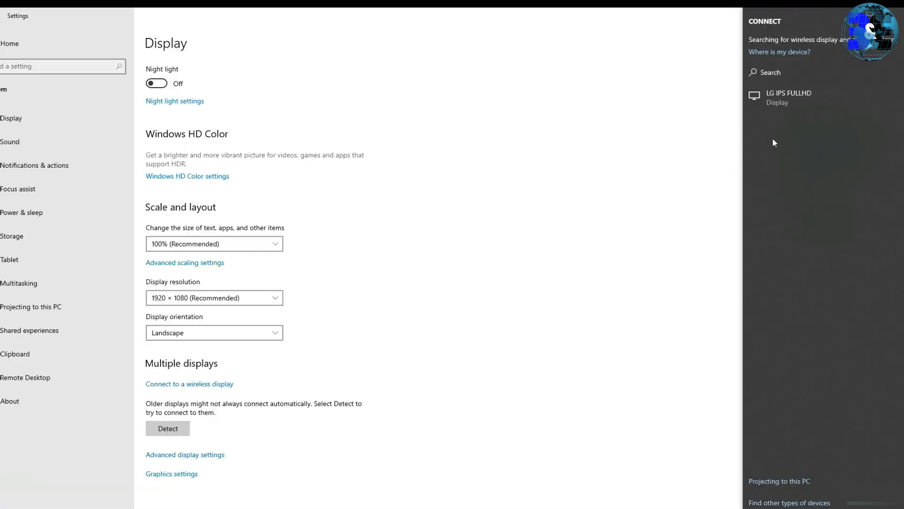
click(168, 428)
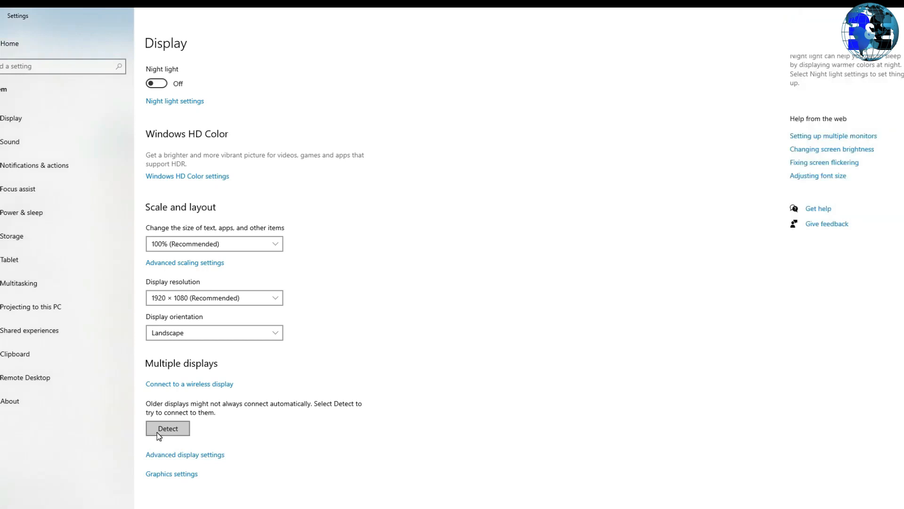
click(167, 427)
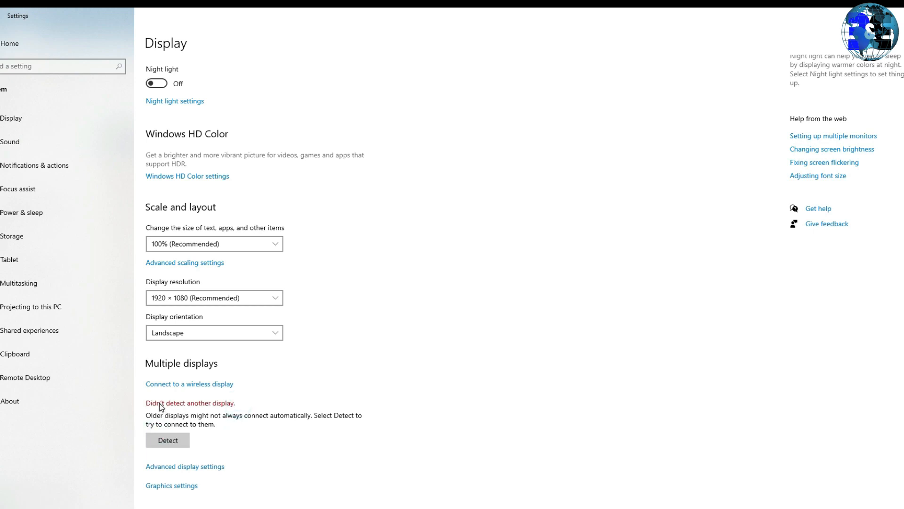
mouse_move(208, 466)
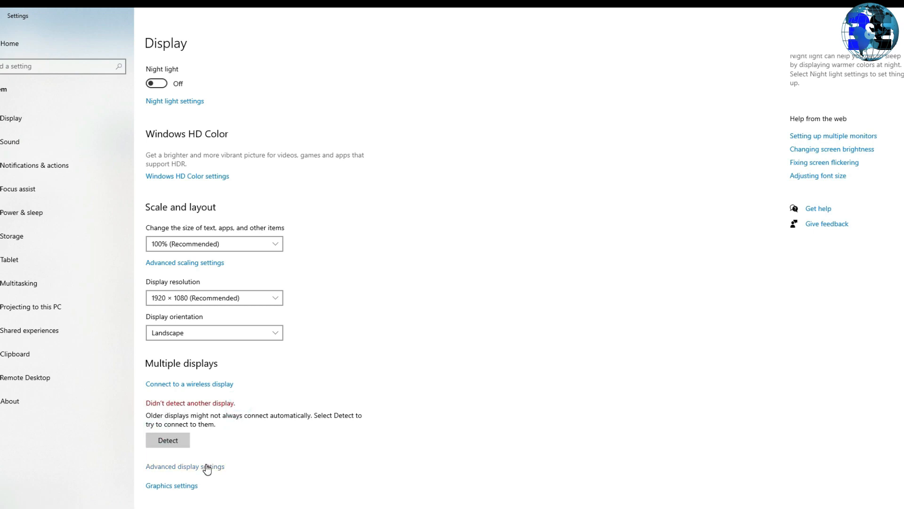
- Check the Choose display list in Advanced display settings, which shows only Display 1
click(185, 467)
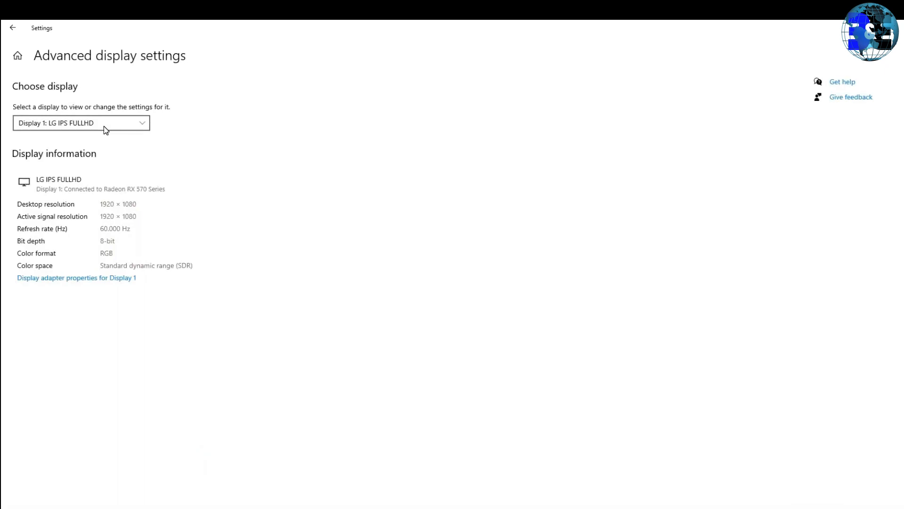
click(81, 123)
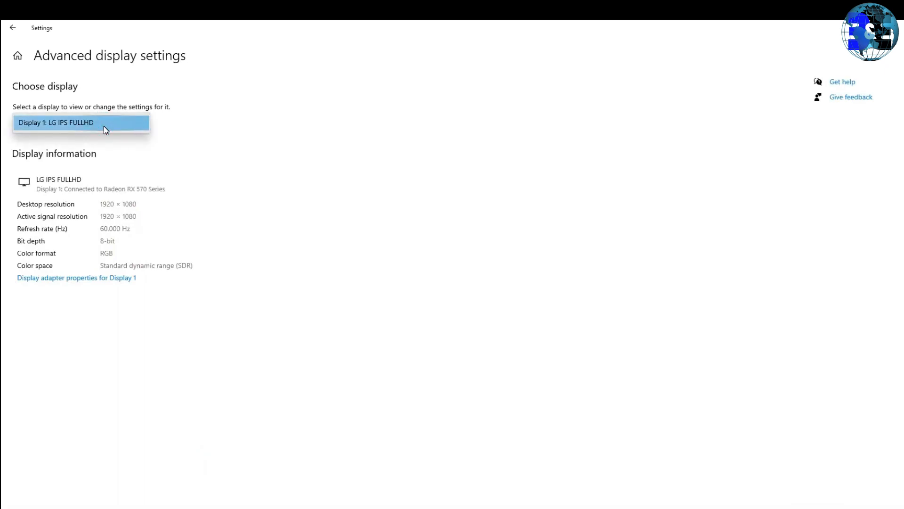
mouse_move(101, 143)
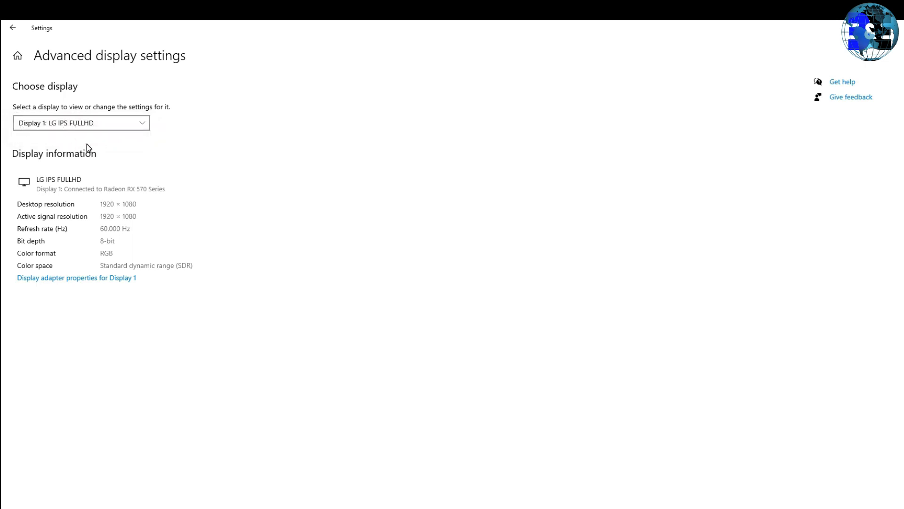
- Return to the Display page, still reporting no other display detected
click(13, 27)
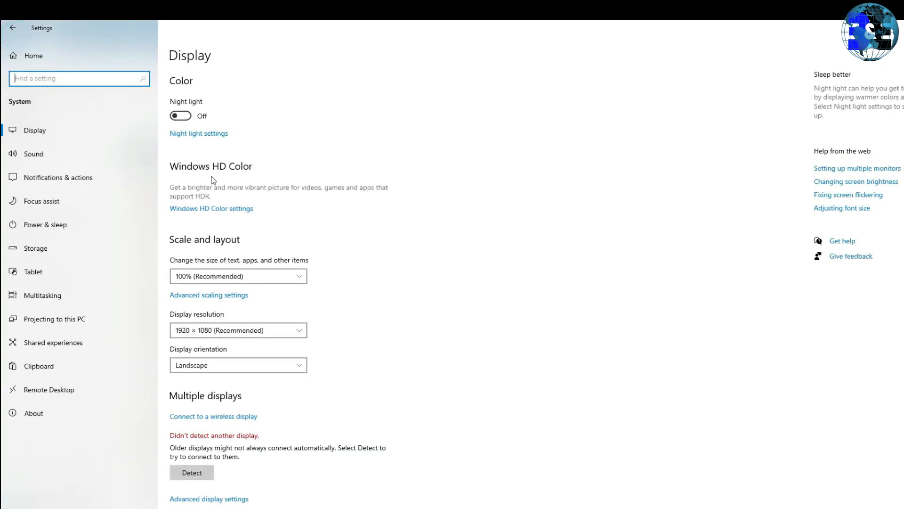
mouse_move(464, 220)
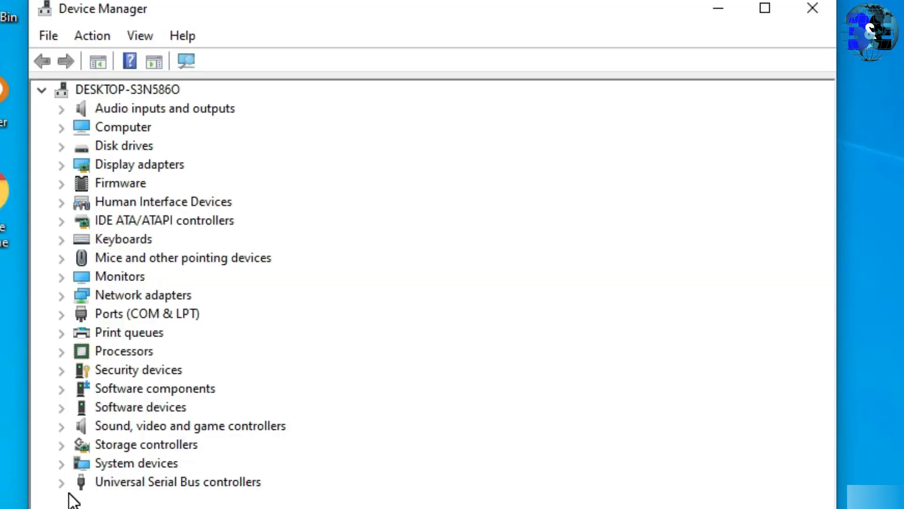
mouse_move(97, 431)
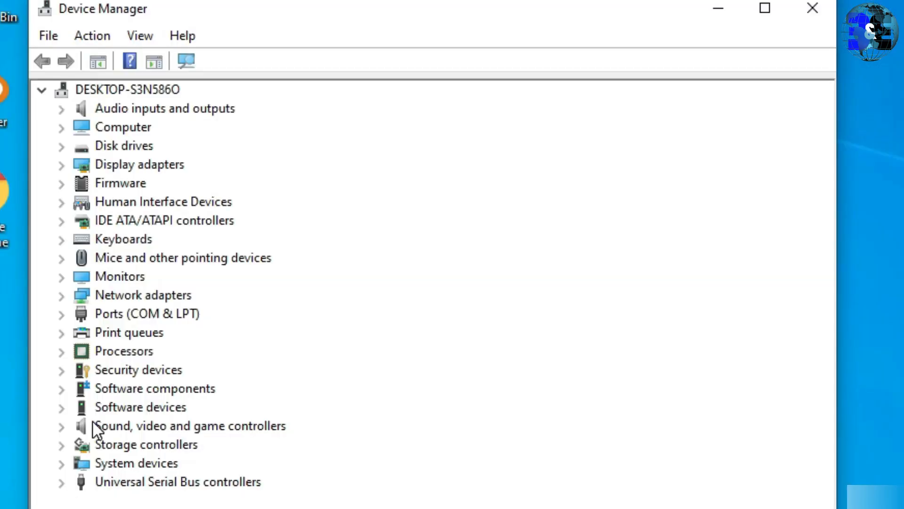
mouse_move(124, 181)
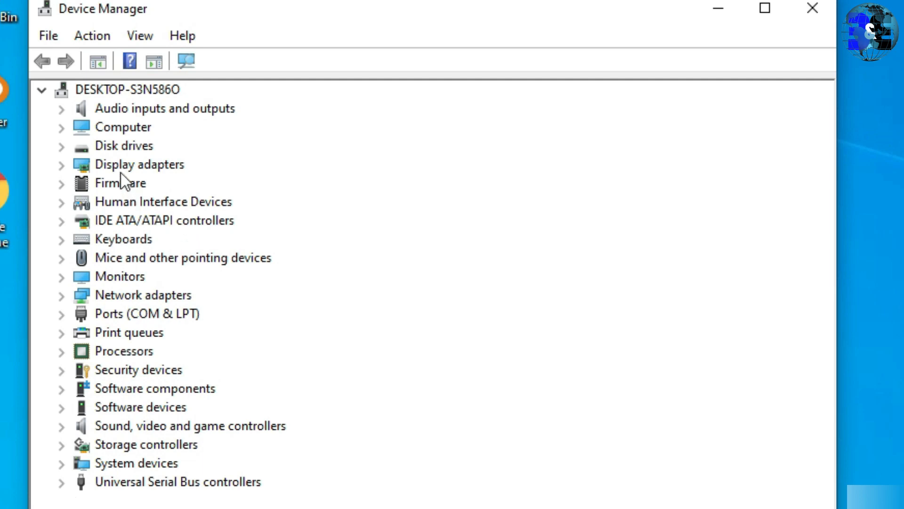
mouse_move(149, 176)
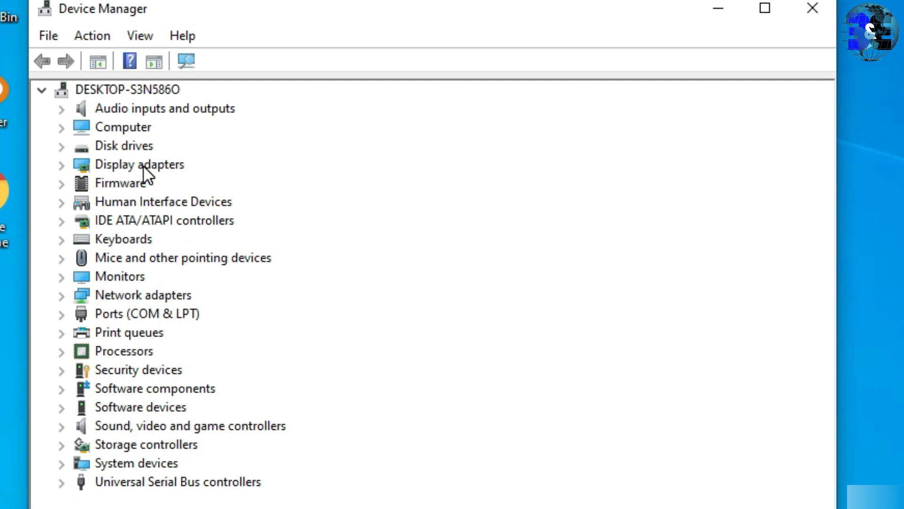
mouse_move(114, 177)
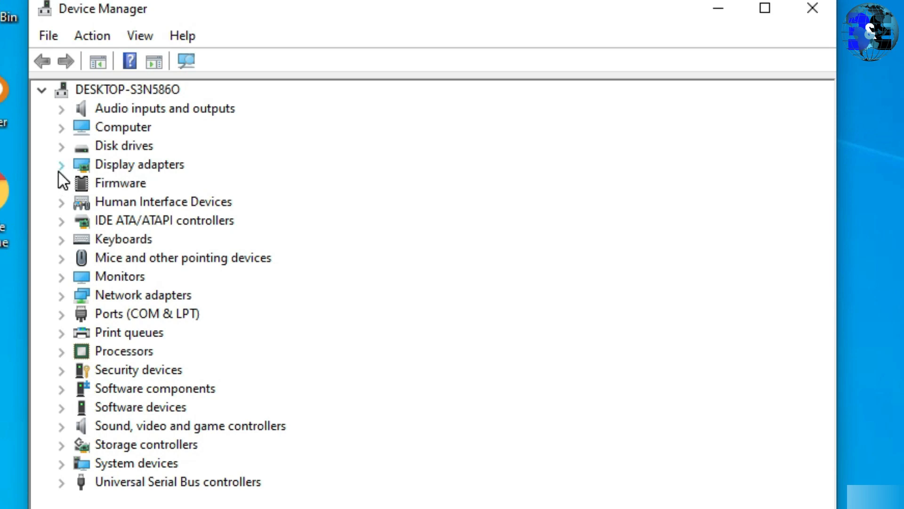
- Expand Display adapters in Device Manager to reveal the Radeon RX 570 Series
click(61, 163)
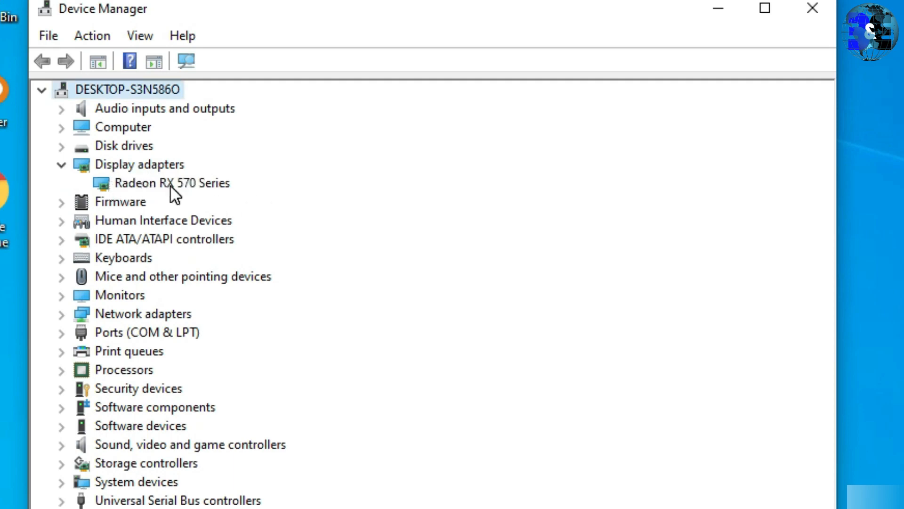
mouse_move(200, 196)
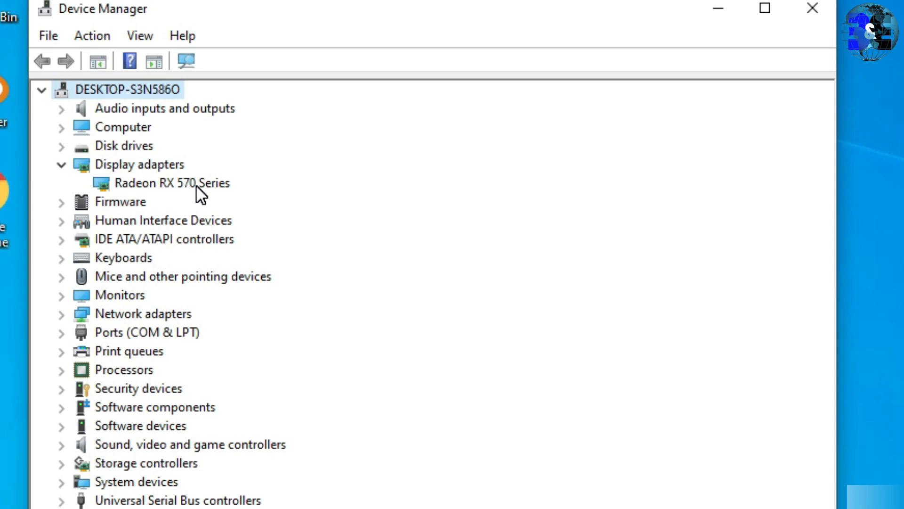
mouse_move(115, 178)
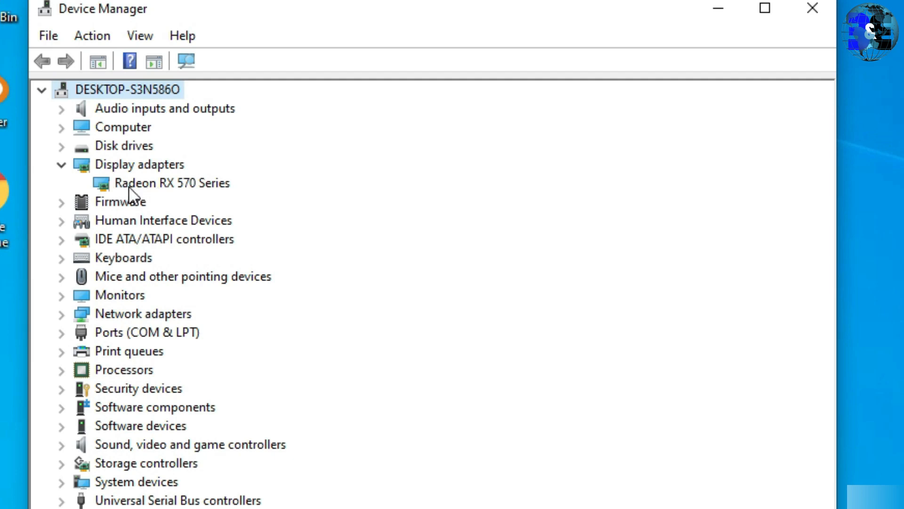
mouse_move(99, 173)
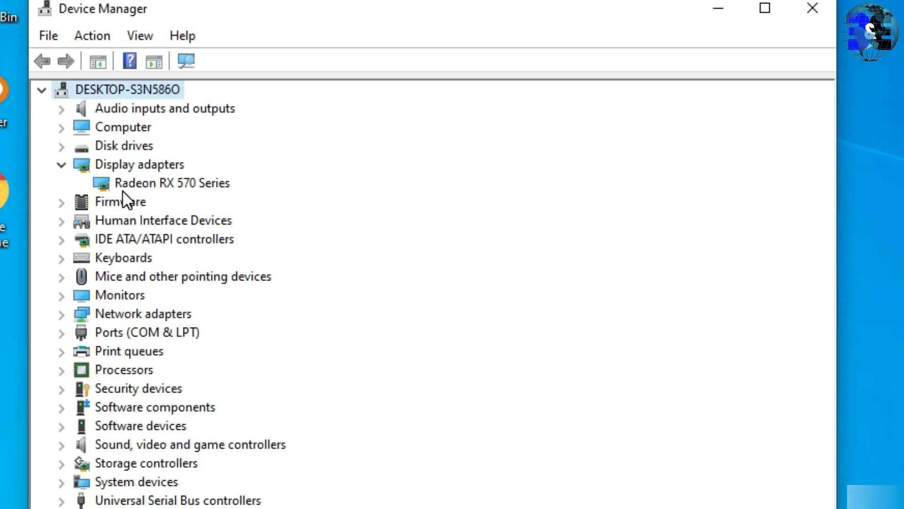
mouse_move(161, 199)
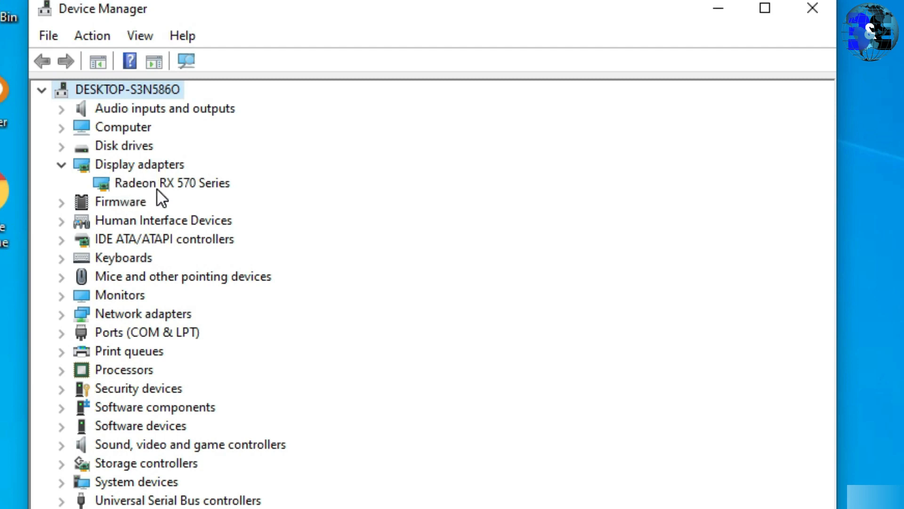
- Update the Radeon RX 570 Series driver with automatic search, then close the result
right_click(171, 183)
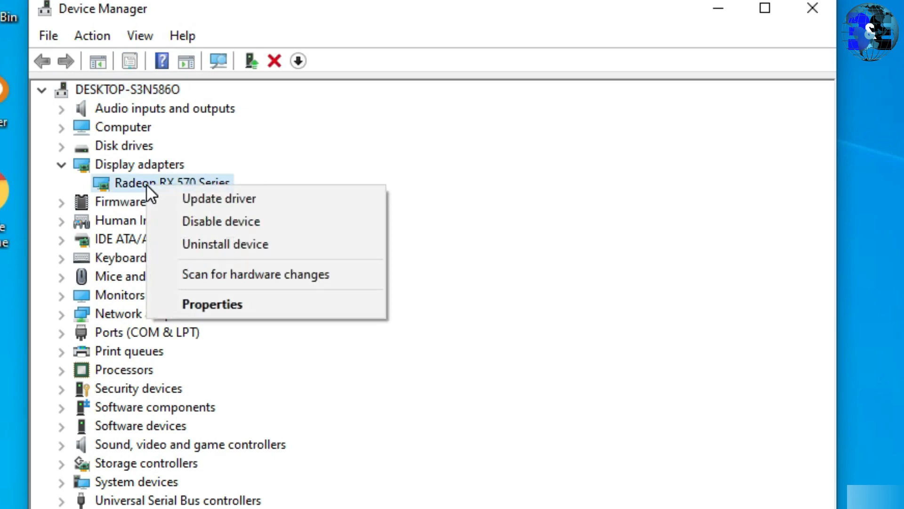
mouse_move(220, 199)
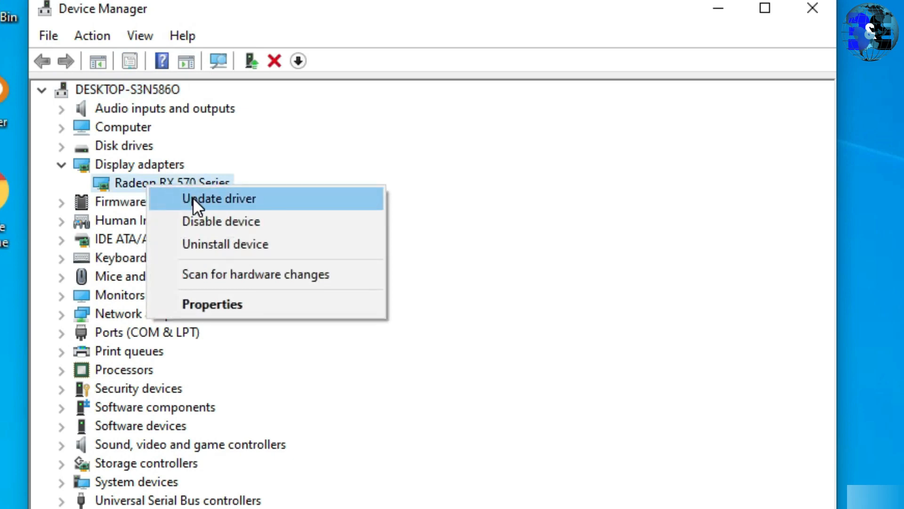
click(220, 198)
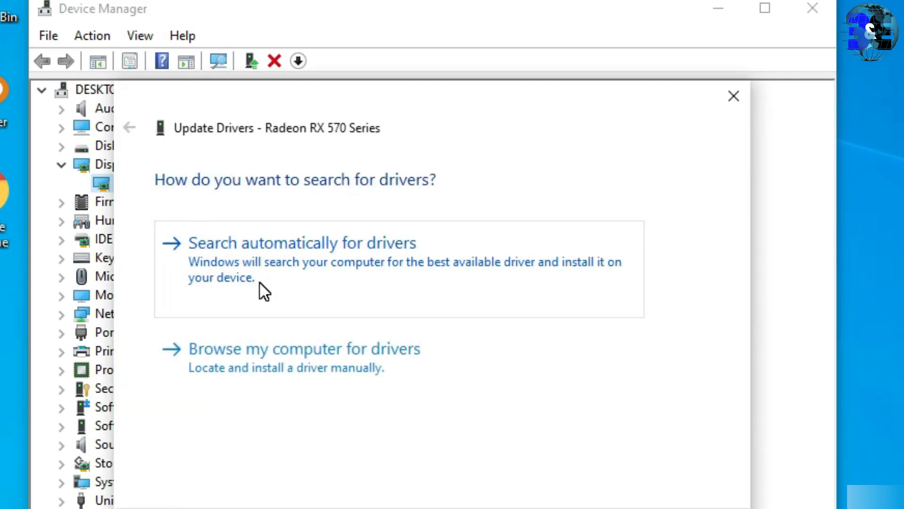
click(301, 243)
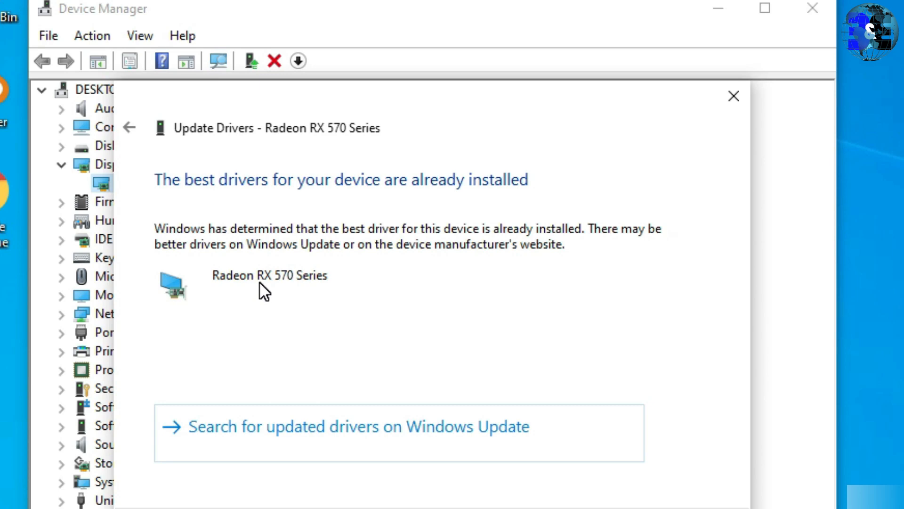
mouse_move(757, 166)
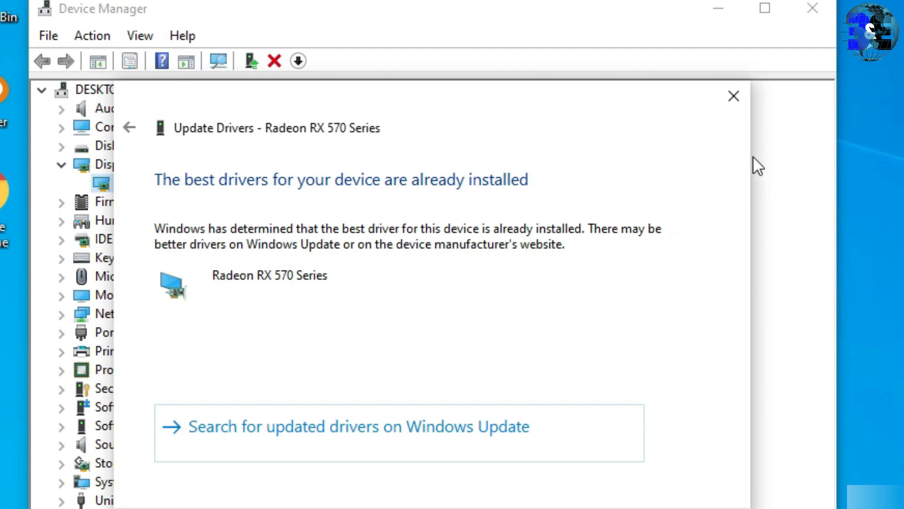
click(734, 96)
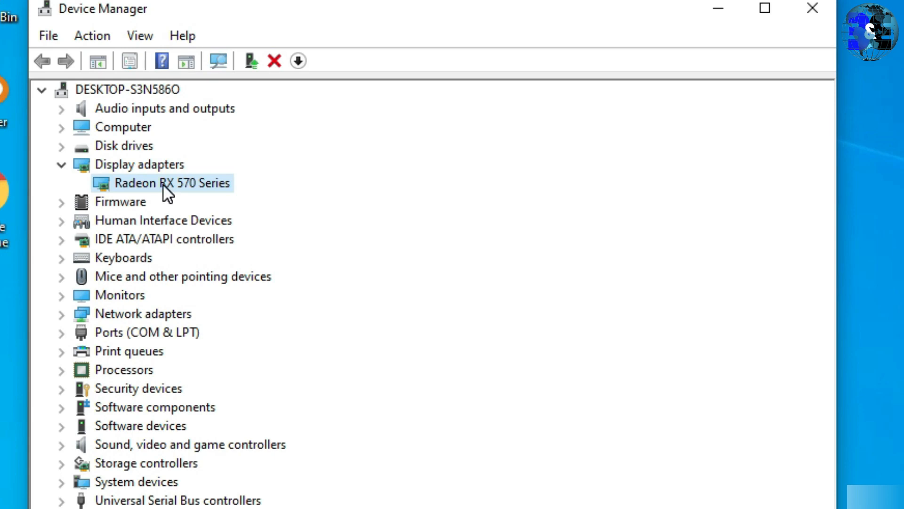
- View the Radeon RX 570 Series properties and its Driver details
right_click(170, 183)
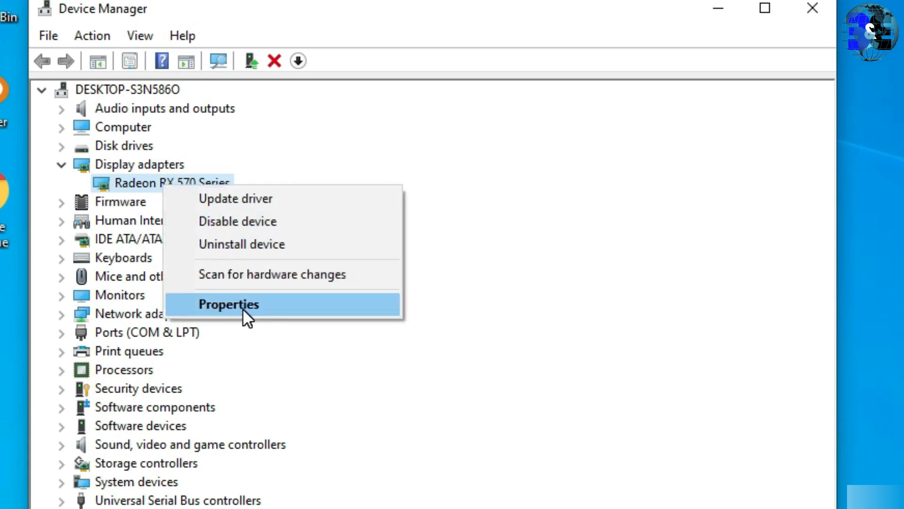
click(228, 304)
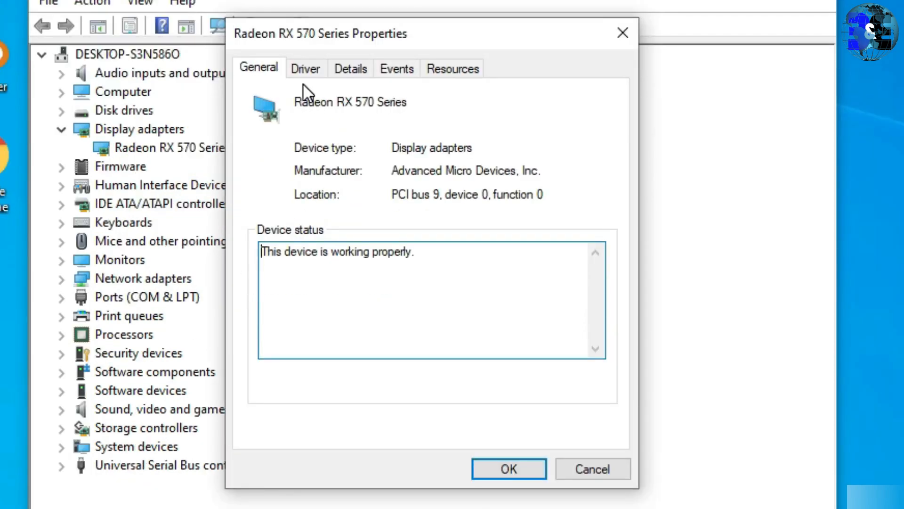
click(305, 68)
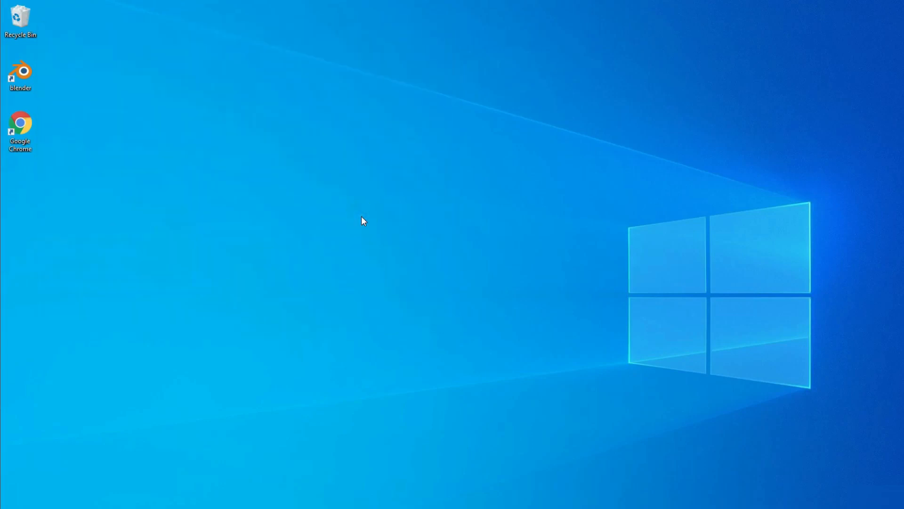
mouse_move(315, 296)
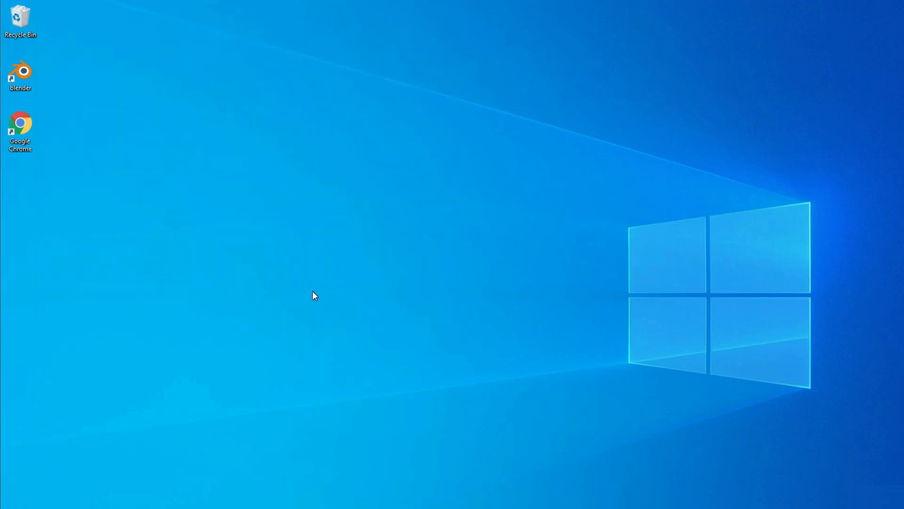
- Launch Google Chrome from the desktop shortcut
double_click(19, 125)
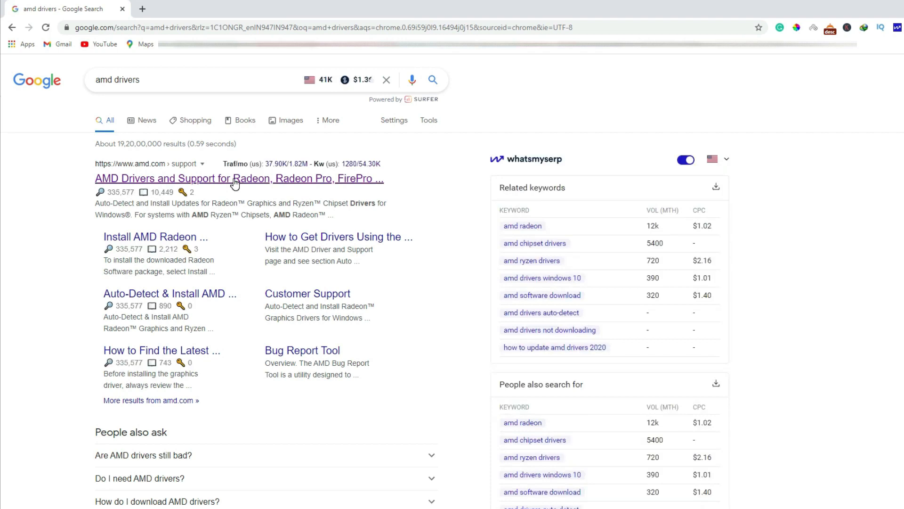
- Go to AMD's Drivers and Support page and download the auto-detect driver installer
click(237, 178)
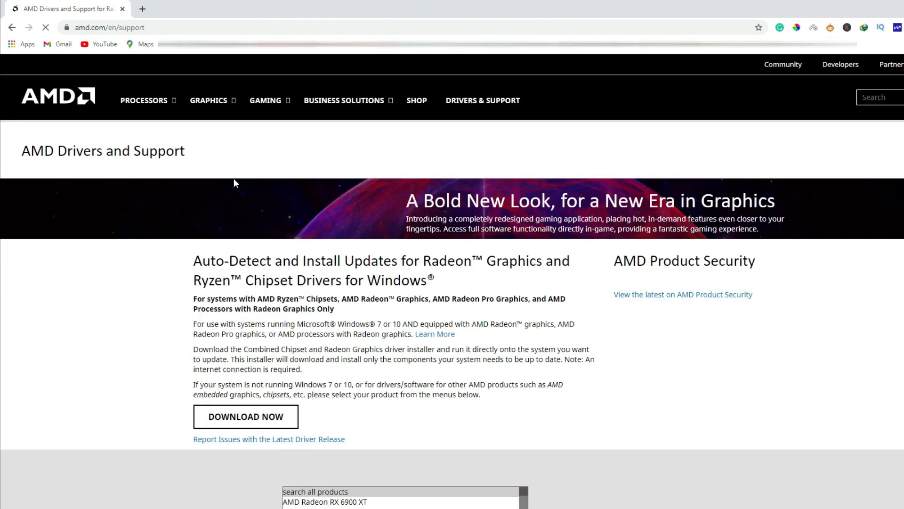
click(482, 100)
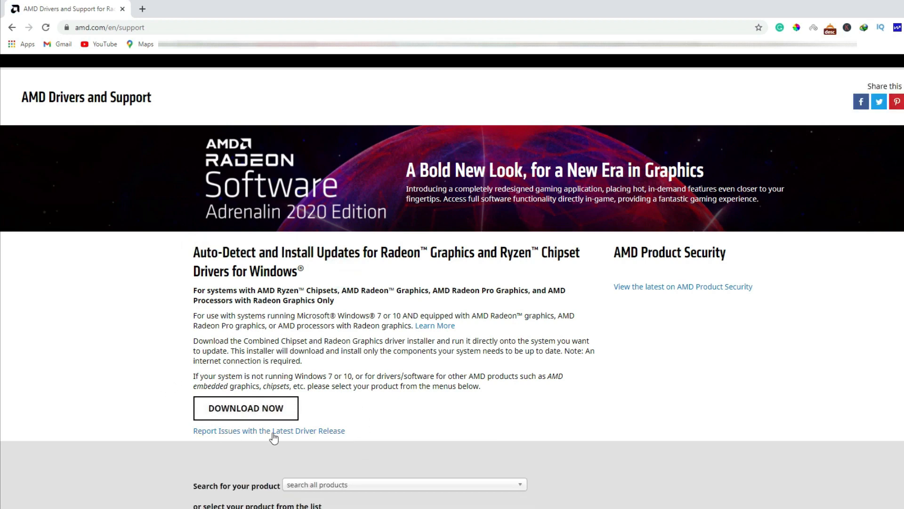
mouse_move(310, 410)
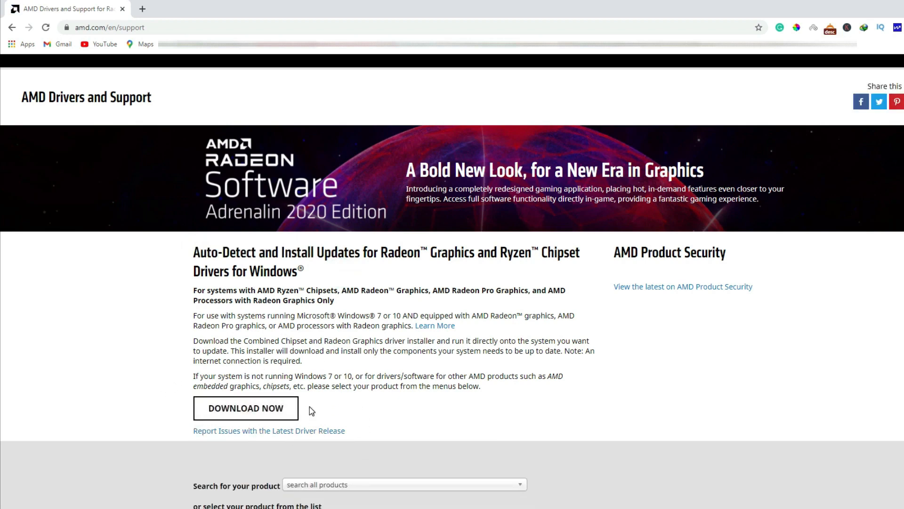
mouse_move(317, 424)
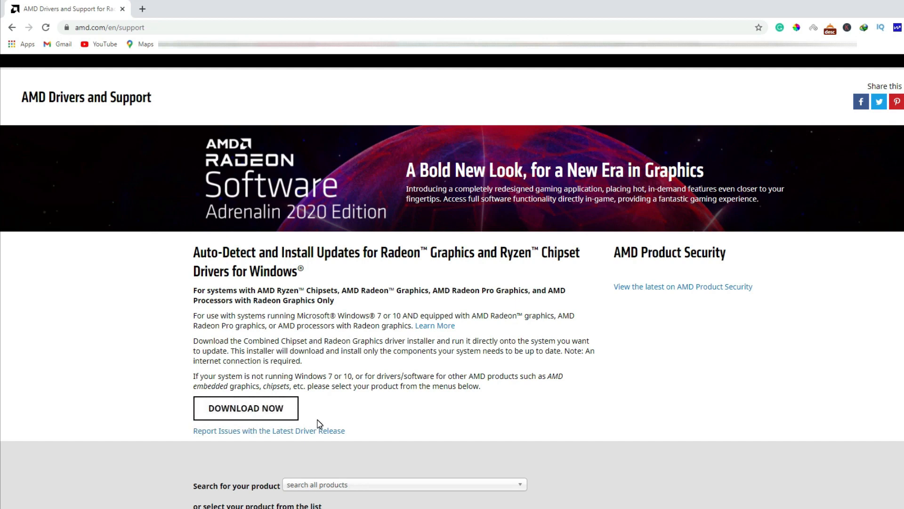
mouse_move(310, 416)
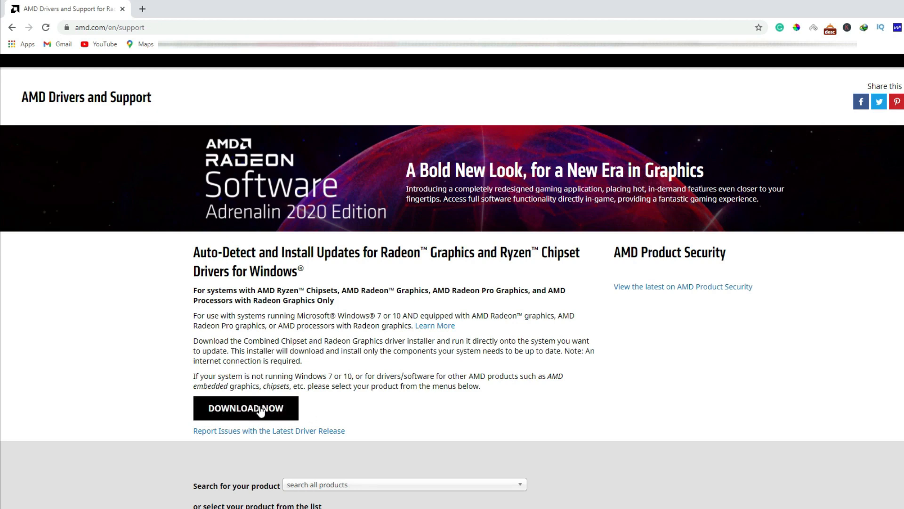
click(245, 407)
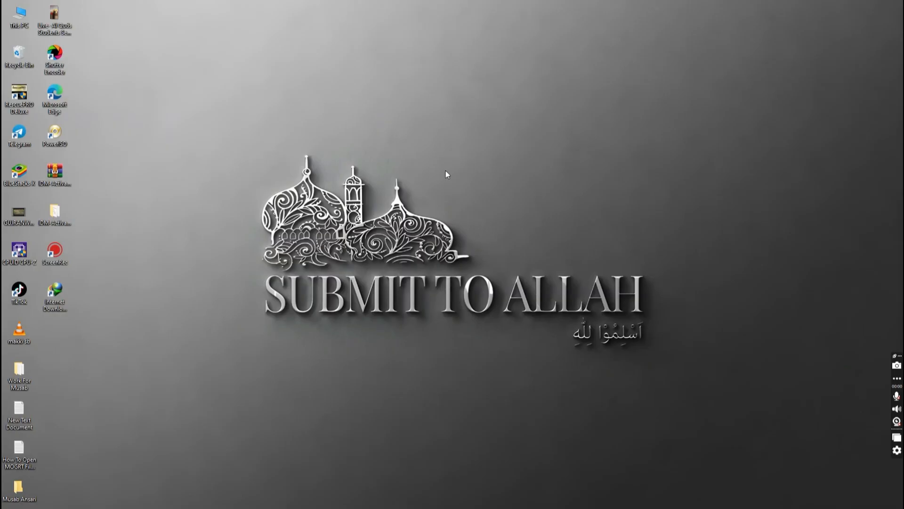
right_click(447, 175)
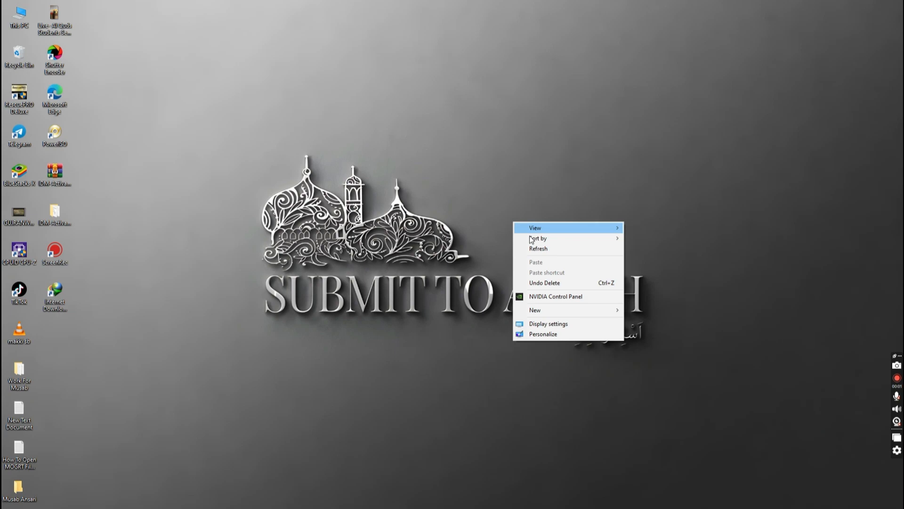
click(538, 248)
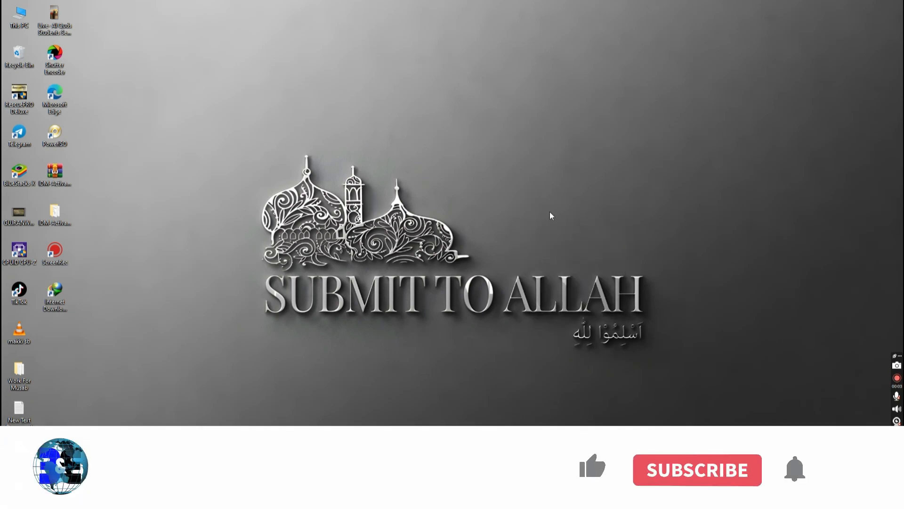
right_click(551, 214)
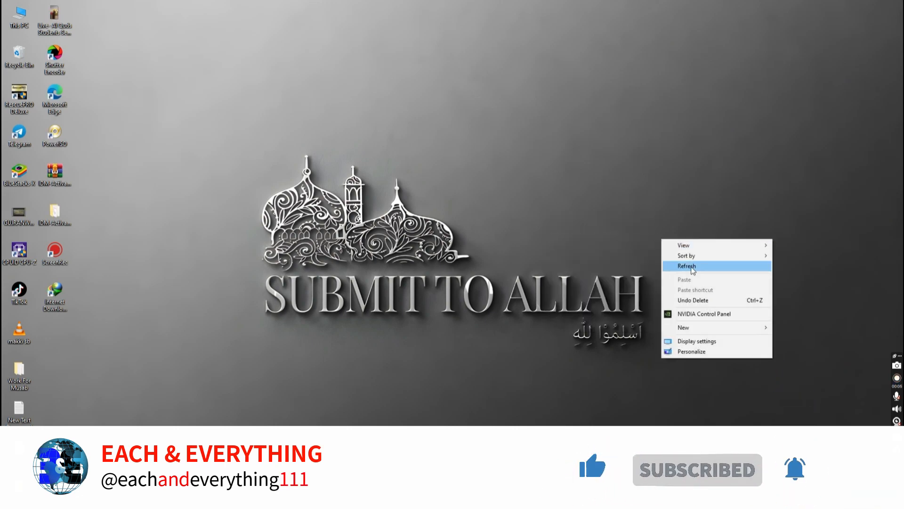
click(686, 266)
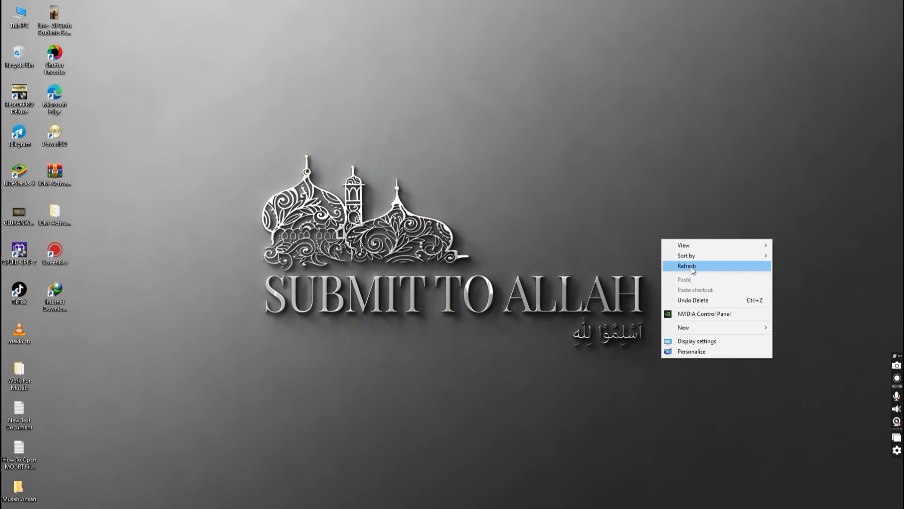
click(687, 266)
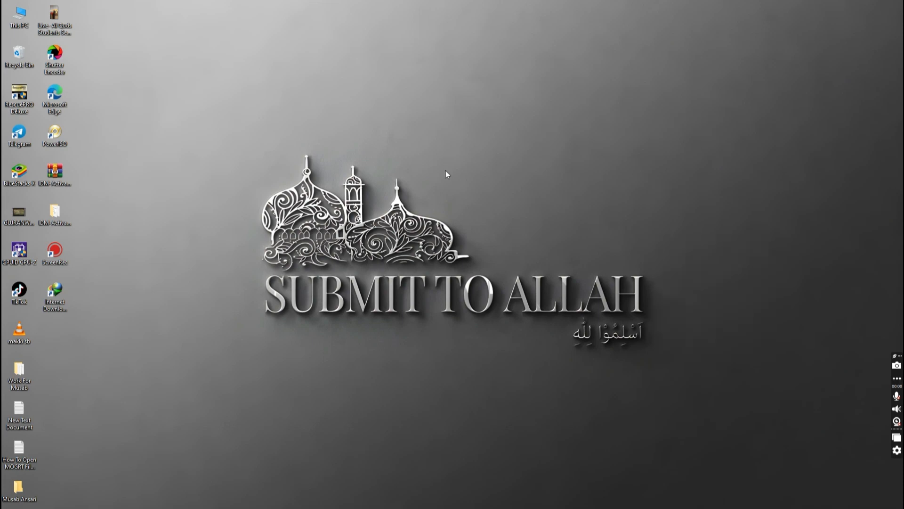
right_click(445, 173)
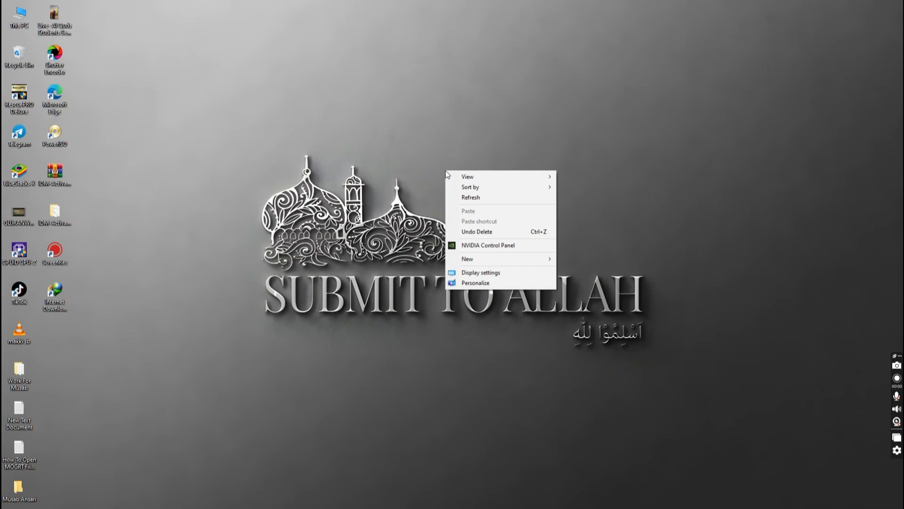
click(471, 196)
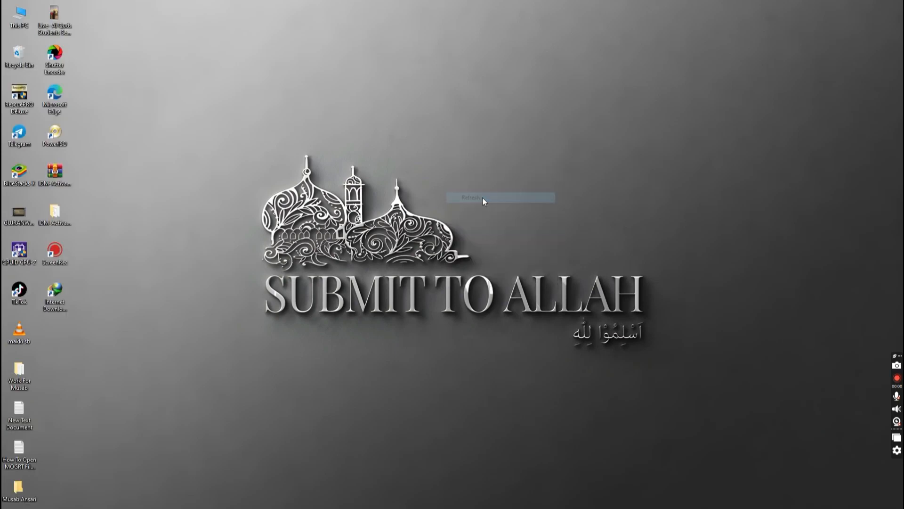